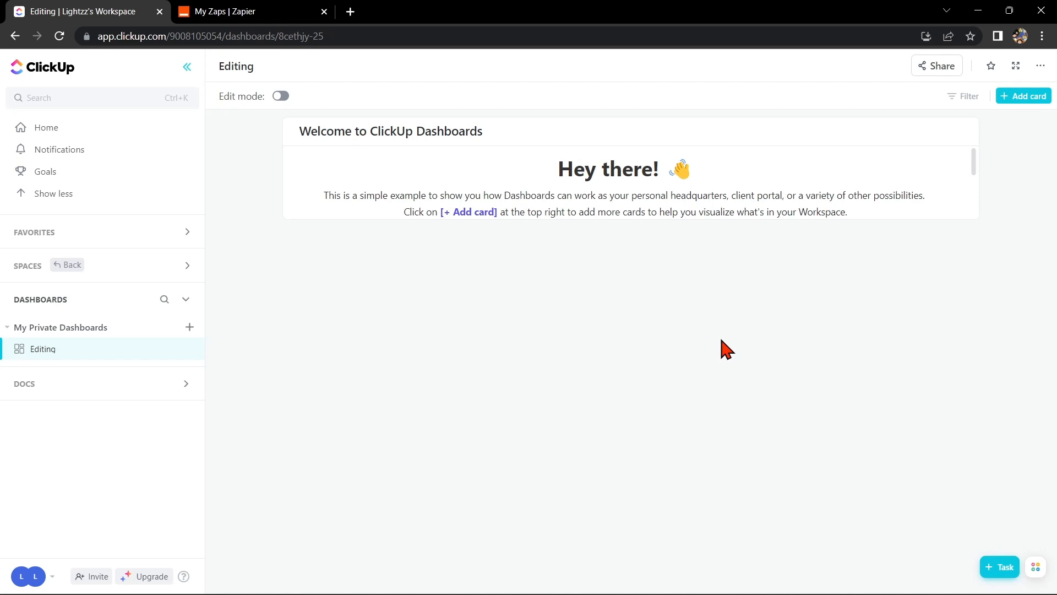
mouse_move(711, 350)
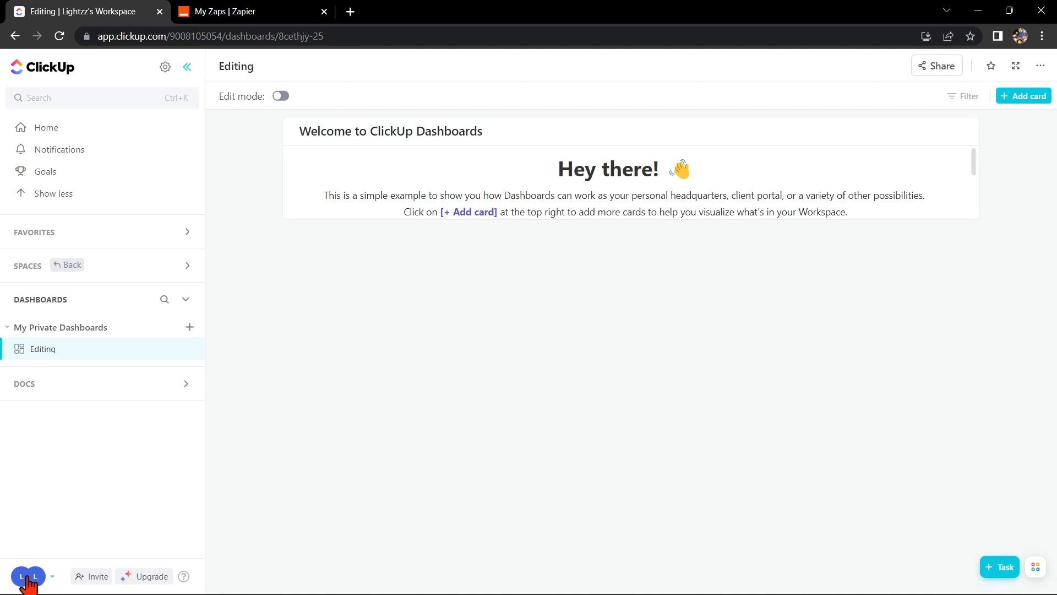
Step: Bring up the workspace and account settings menu from the sidebar avatar
click(26, 577)
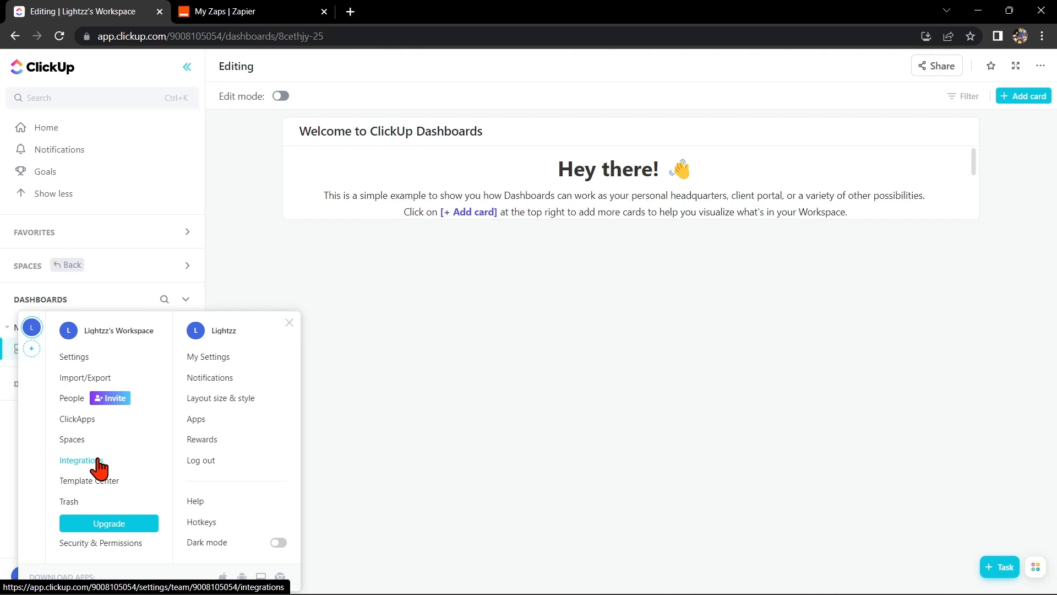
Step: Attempt Add to HubSpot from ClickUp Integrations, hit the Paid Plan Feature popup, then go to Zapier
click(81, 460)
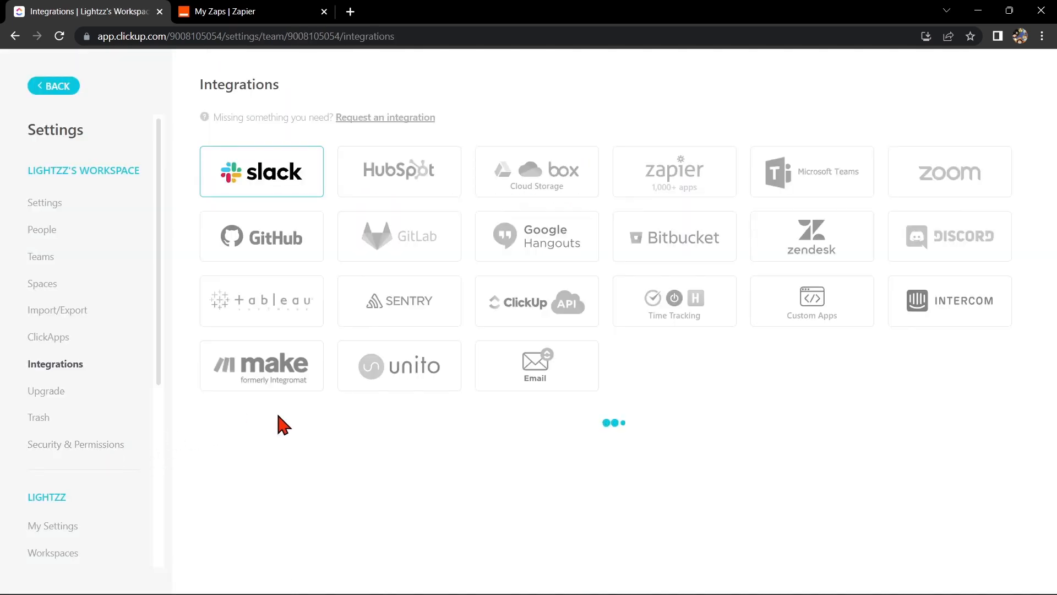
click(399, 171)
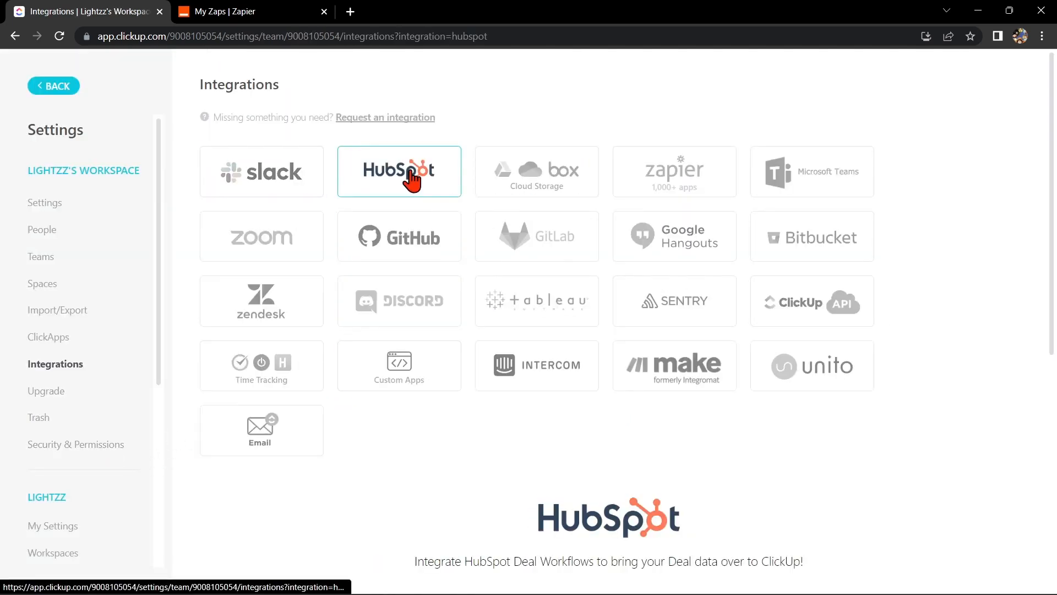
scroll(down, 3)
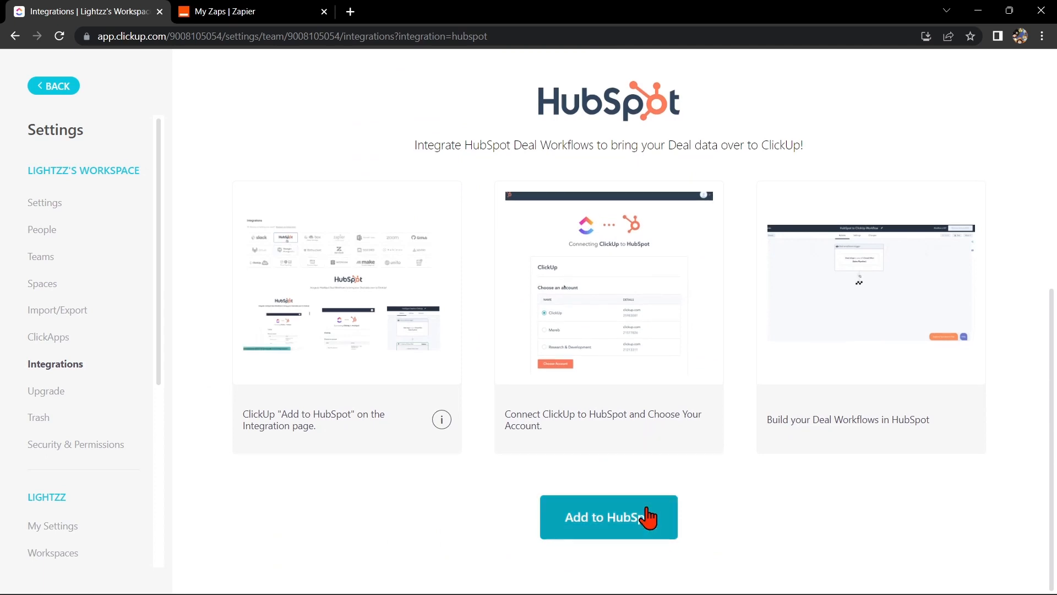
click(609, 516)
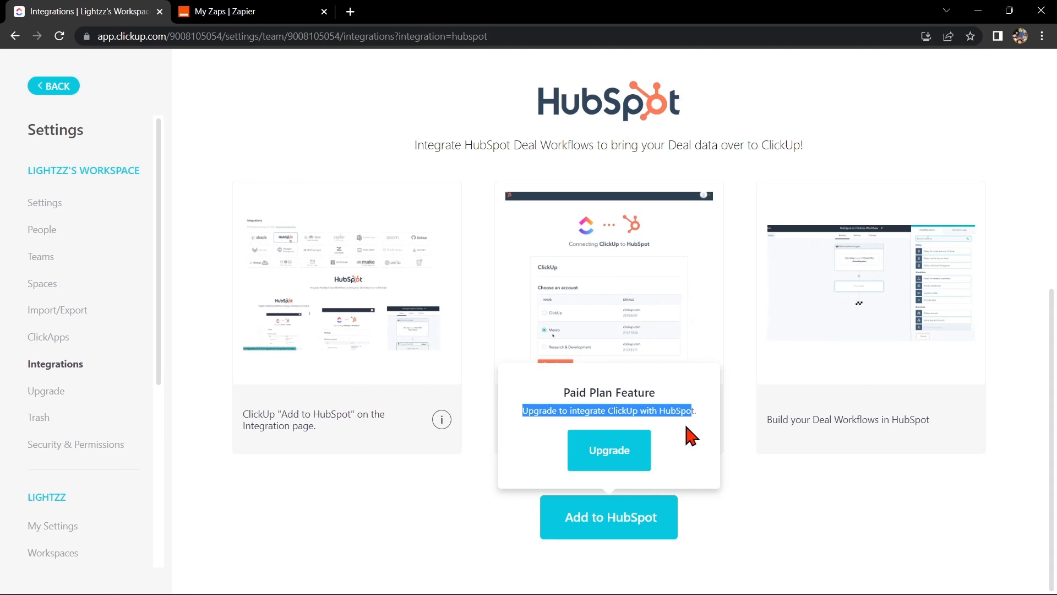
click(224, 11)
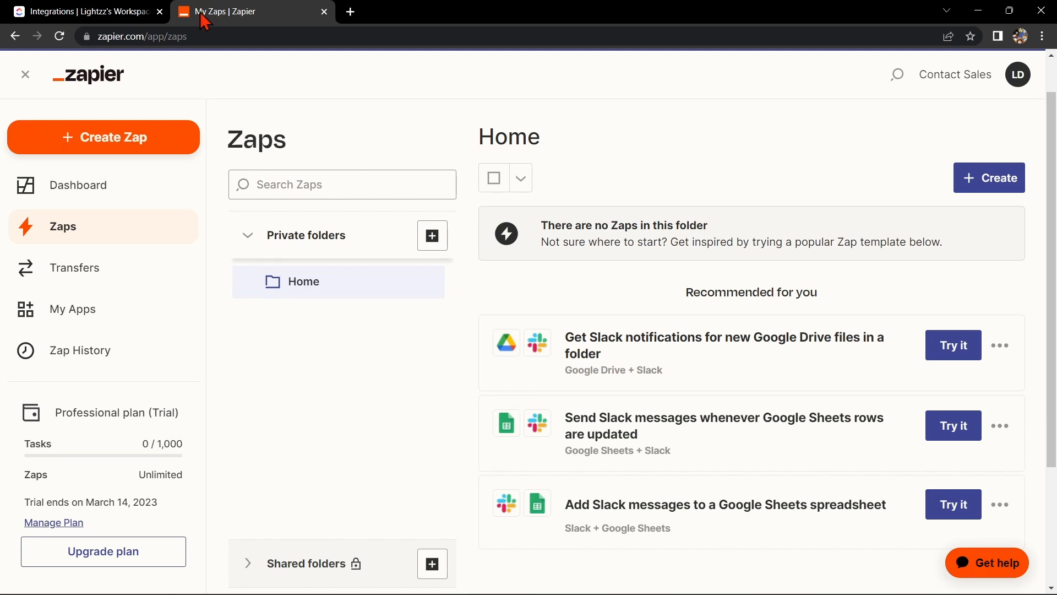
mouse_move(208, 99)
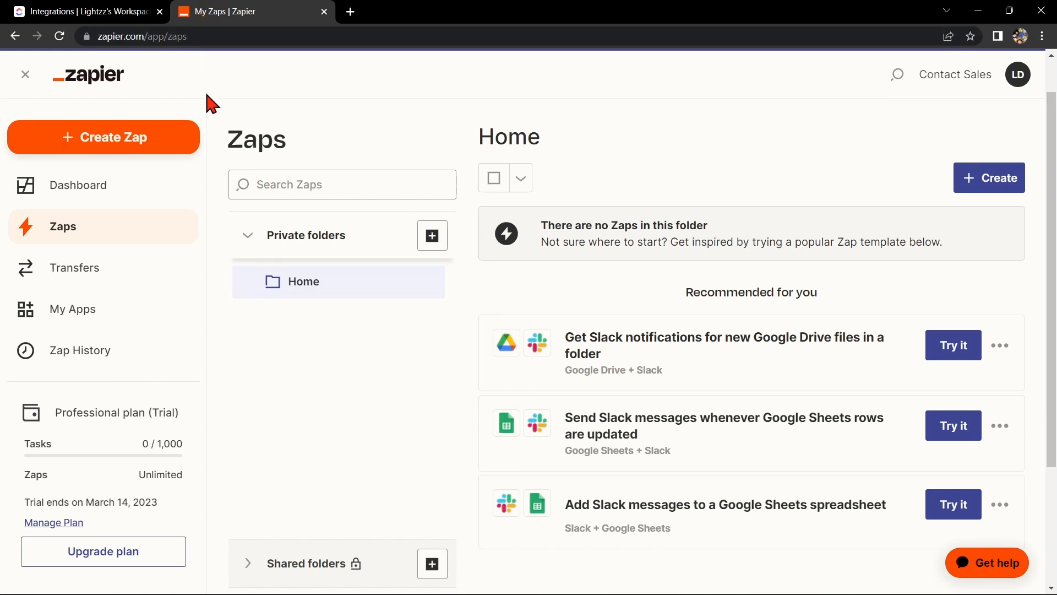
mouse_move(173, 142)
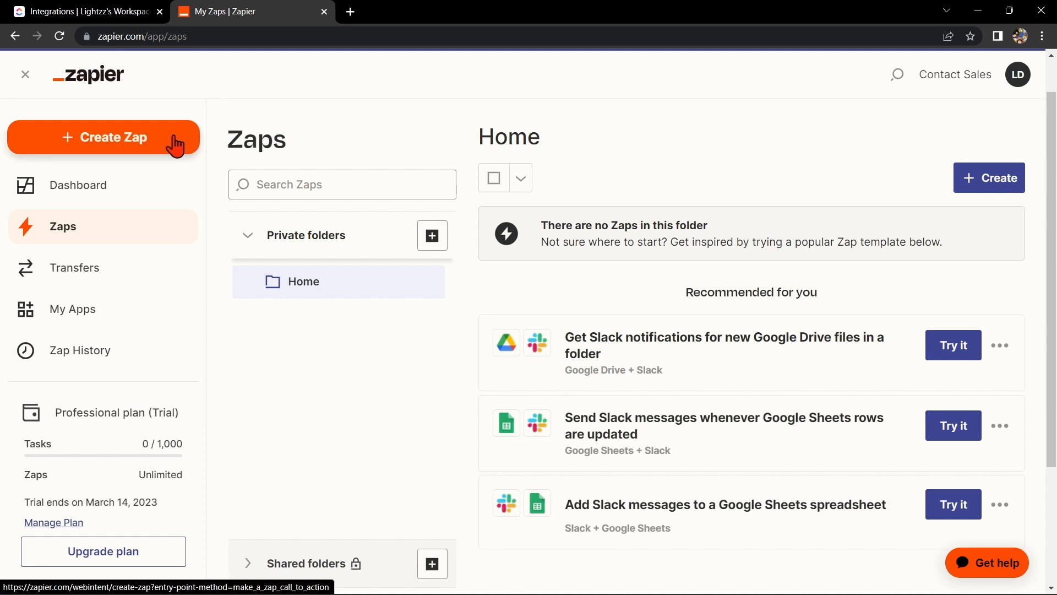
Step: Create a new Zap and name it 'Clickup with Hubspot'
click(114, 137)
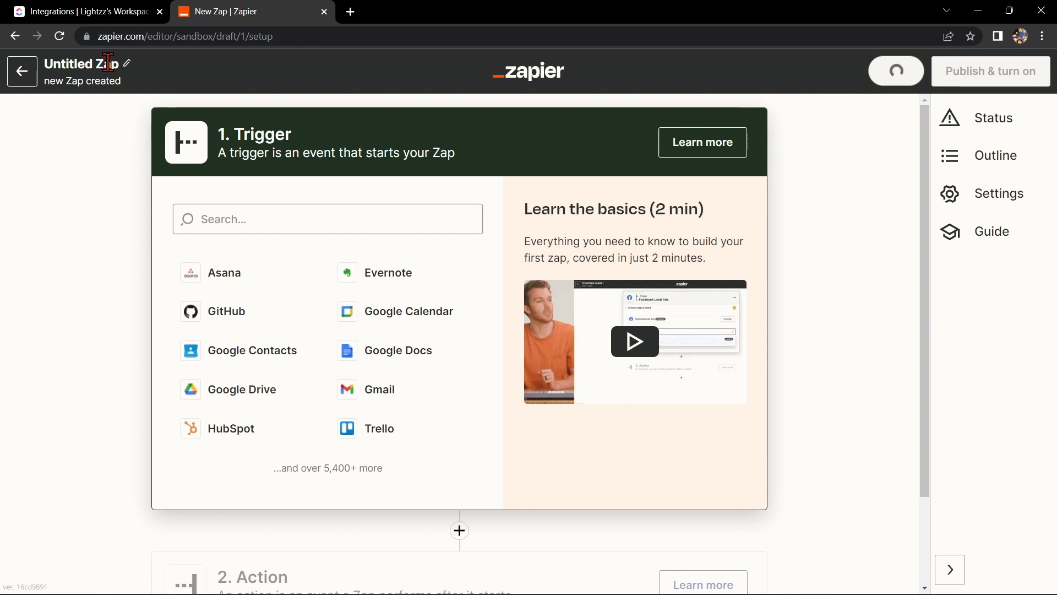
text(Clickup with Hubspot)
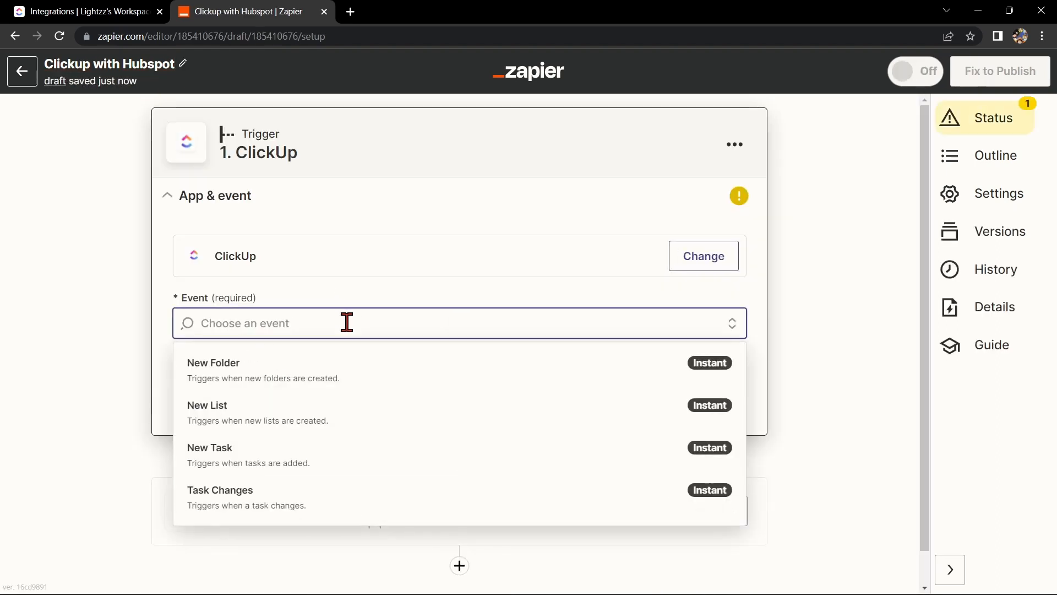
mouse_move(330, 478)
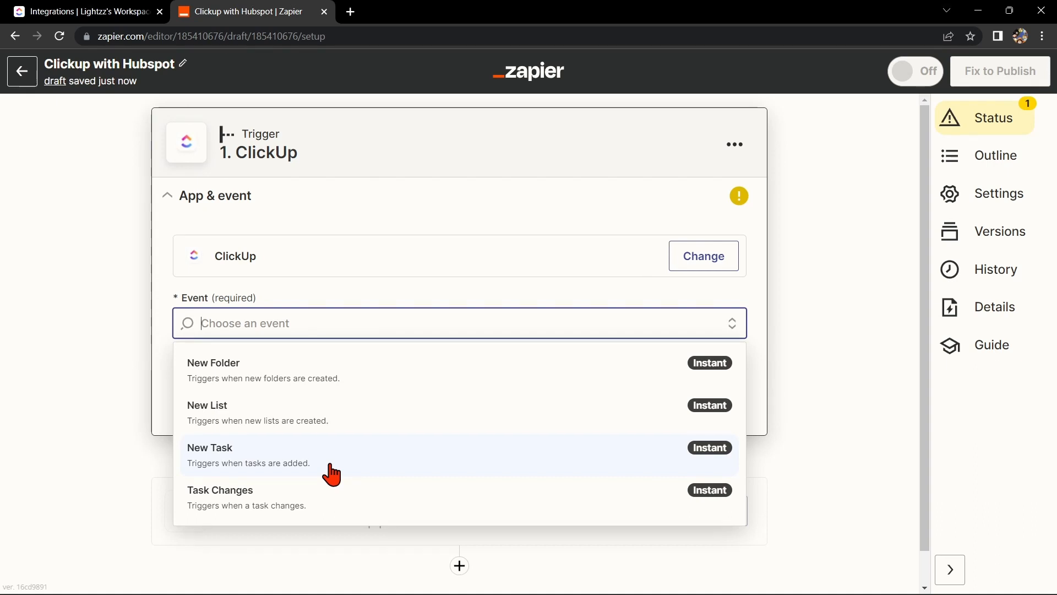
Step: Choose the New Task event in the ClickUp workspace, test the trigger and continue to the action
click(209, 447)
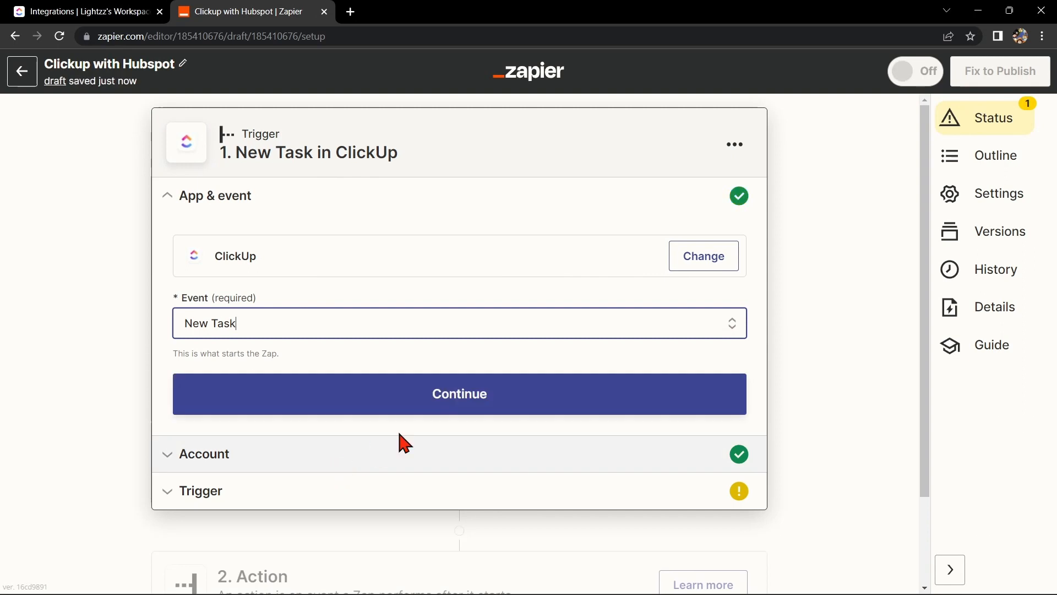
click(460, 393)
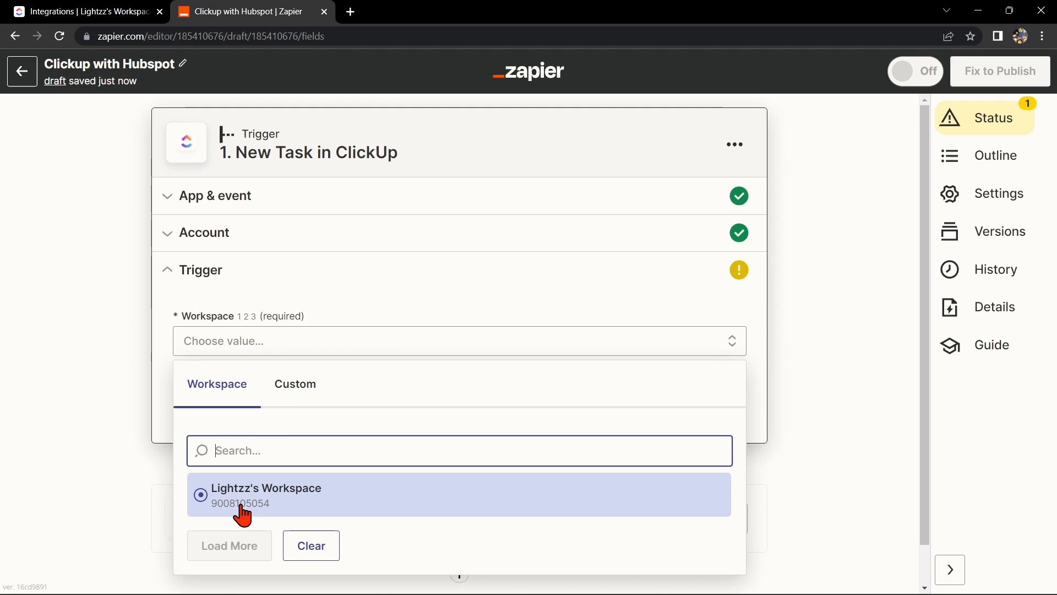
click(267, 494)
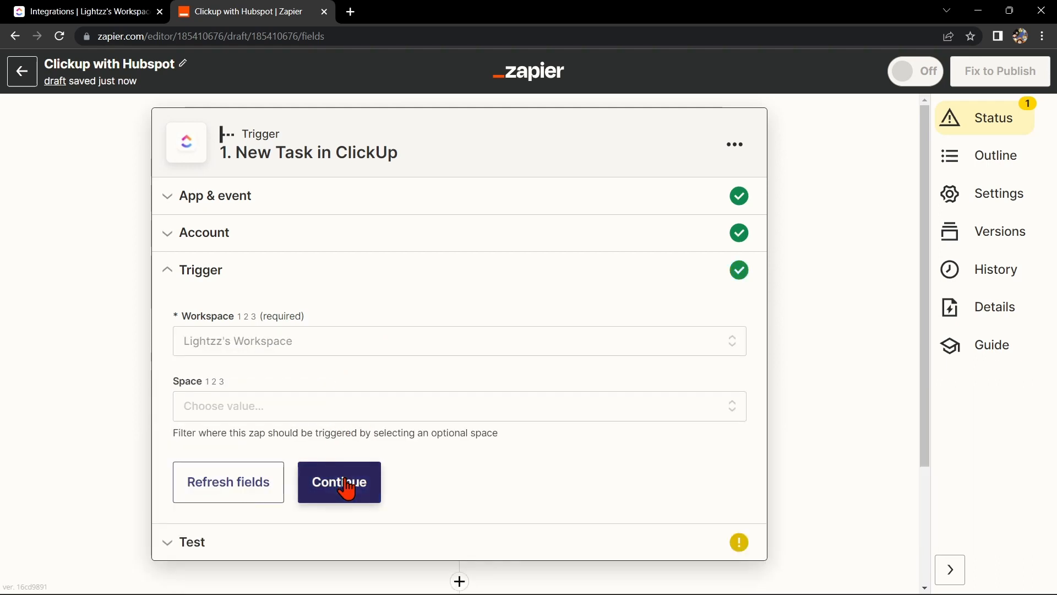
click(339, 482)
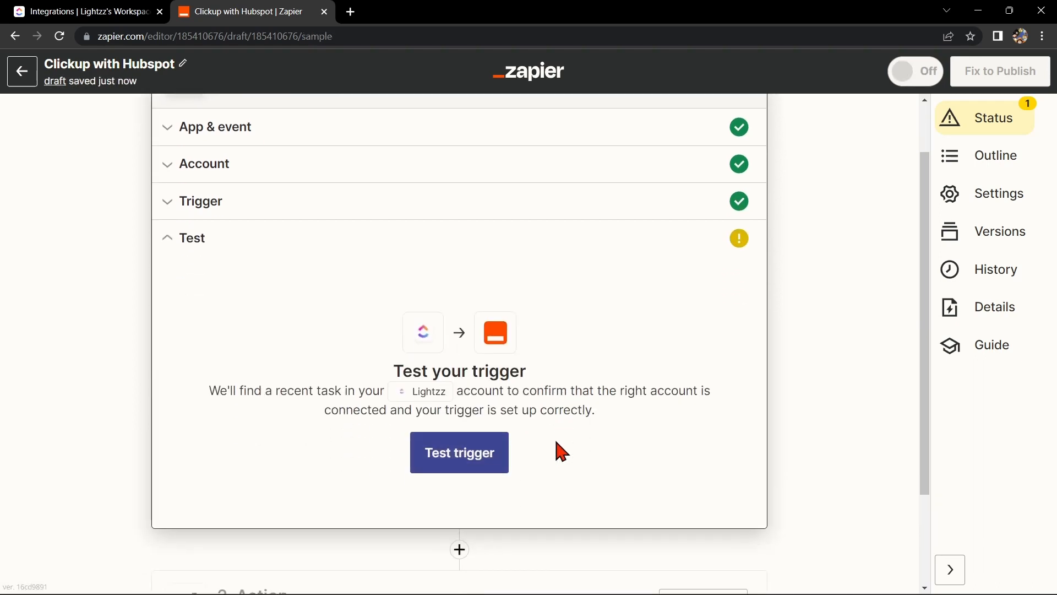
click(459, 452)
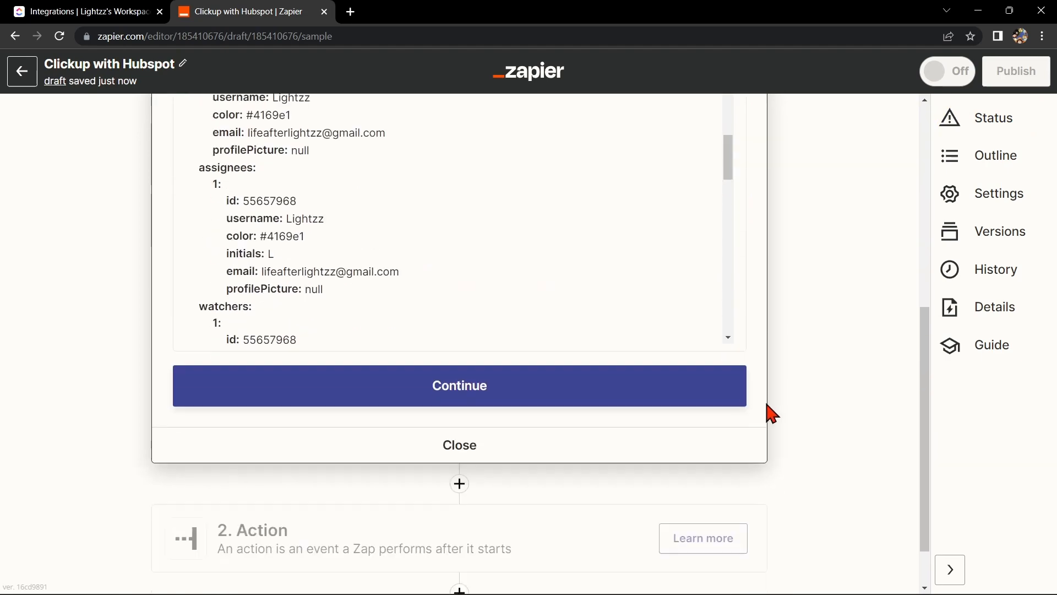
click(459, 385)
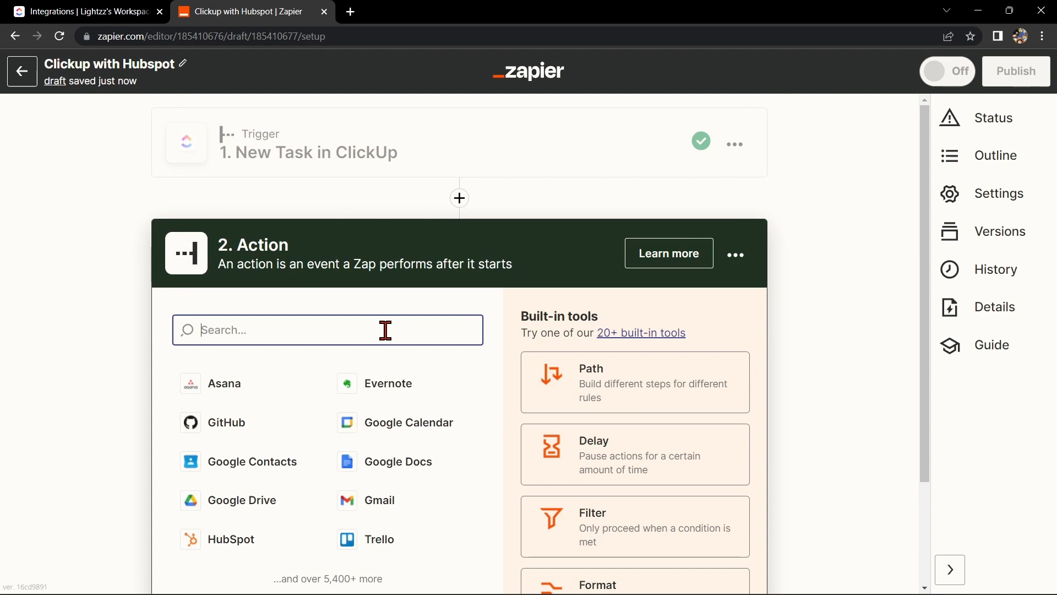
Step: Pick HubSpot (searching 'hub') as the action app with the Create Contact event
text(hub)
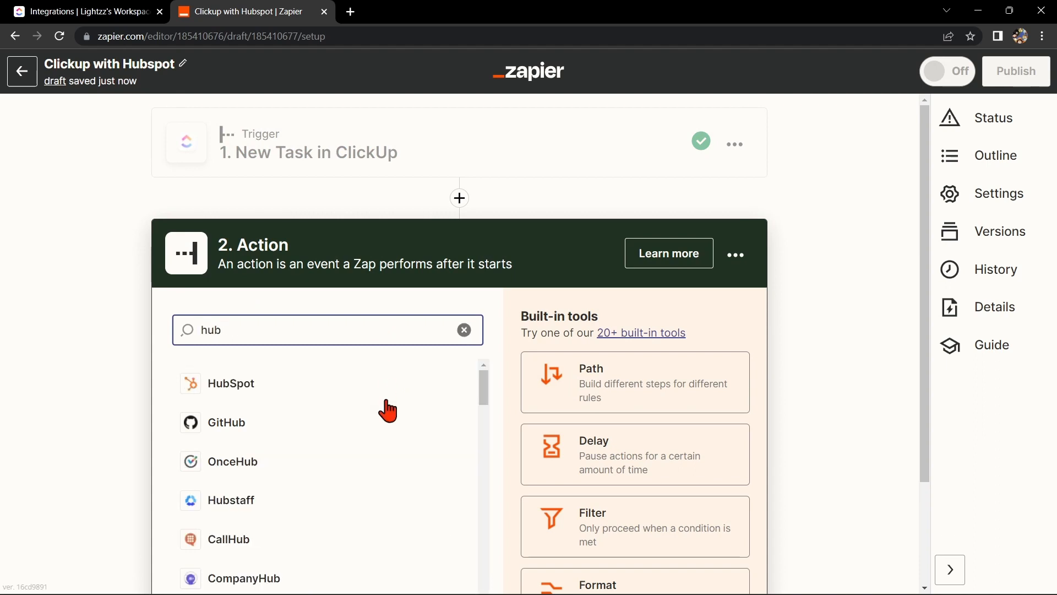
click(230, 383)
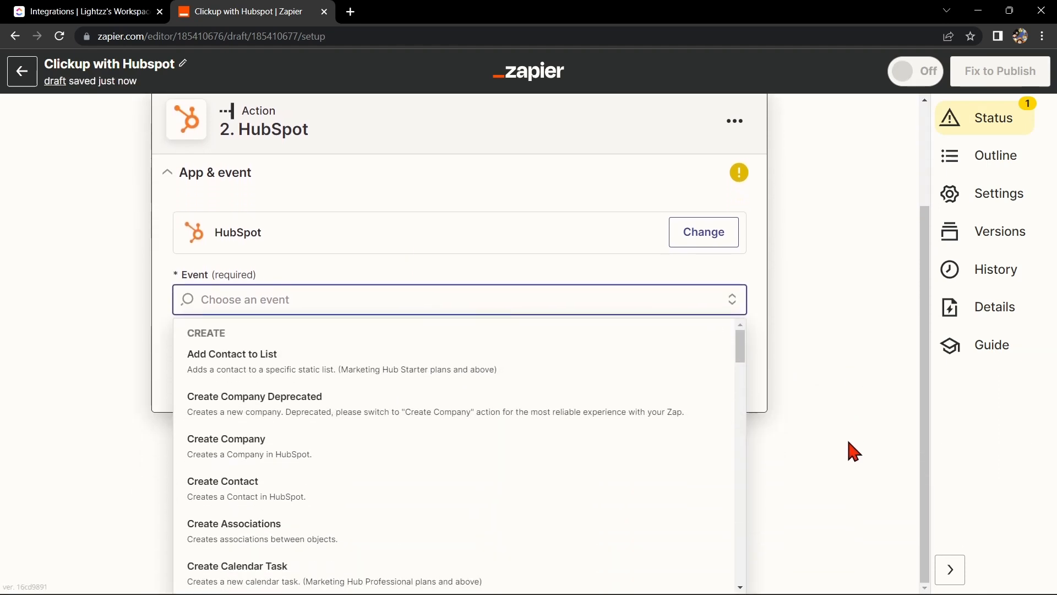
mouse_move(826, 448)
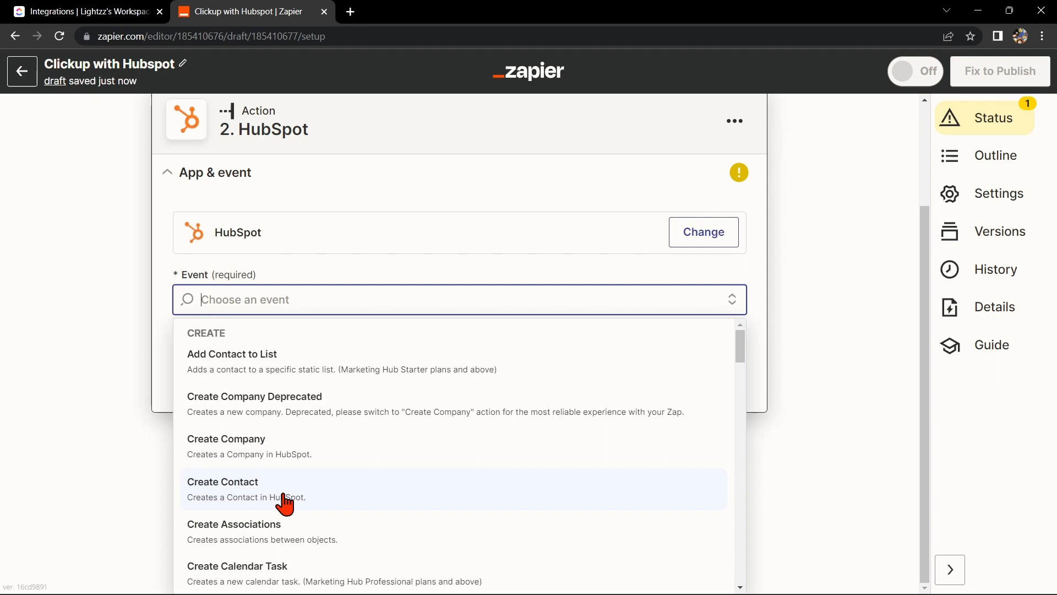
mouse_move(317, 496)
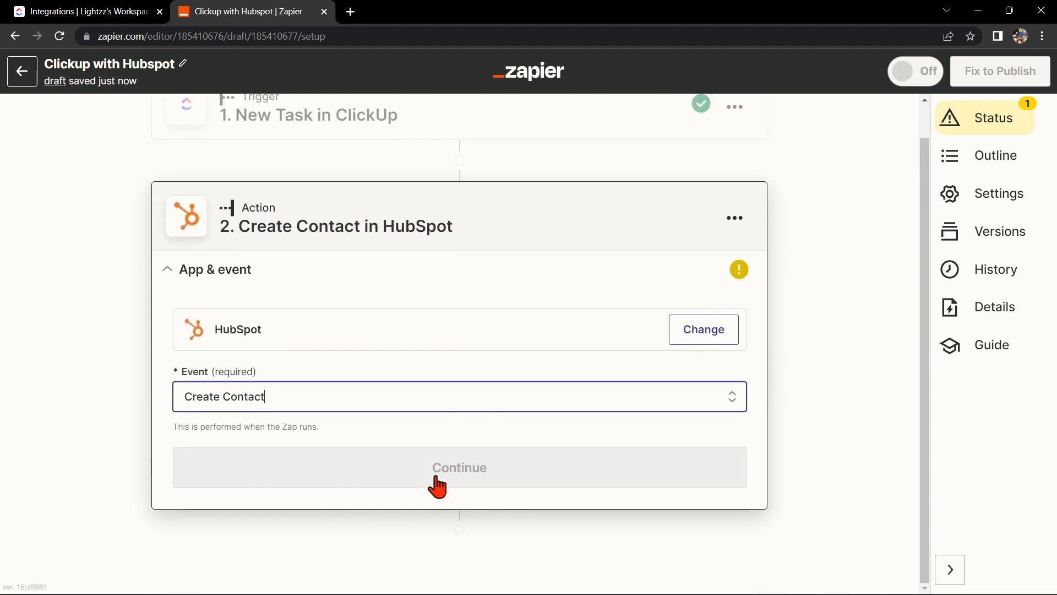
click(459, 467)
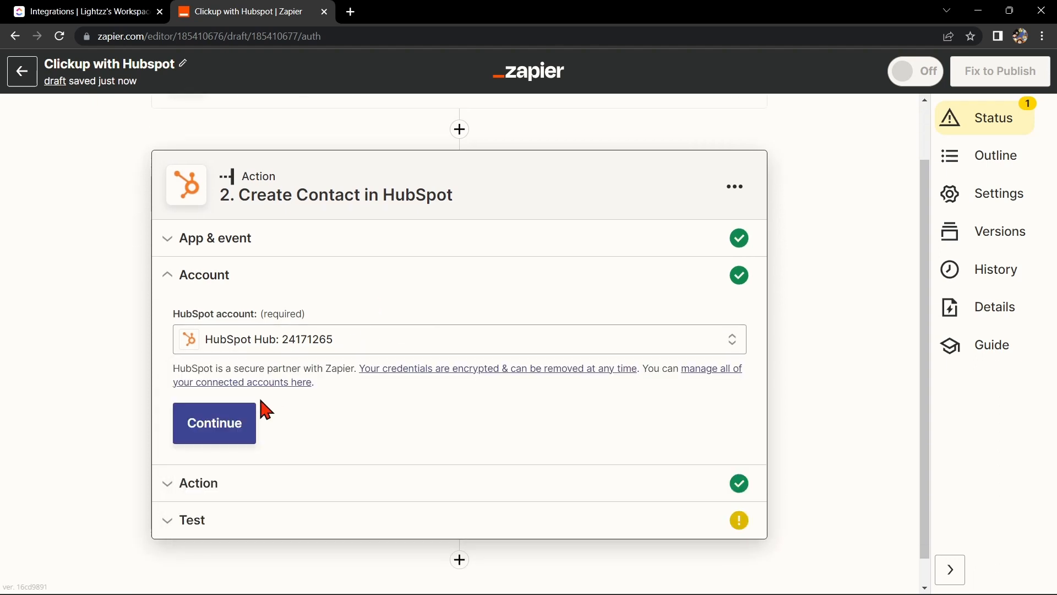
Step: Accept the HubSpot account, leave all contact fields empty and run Test action
click(214, 422)
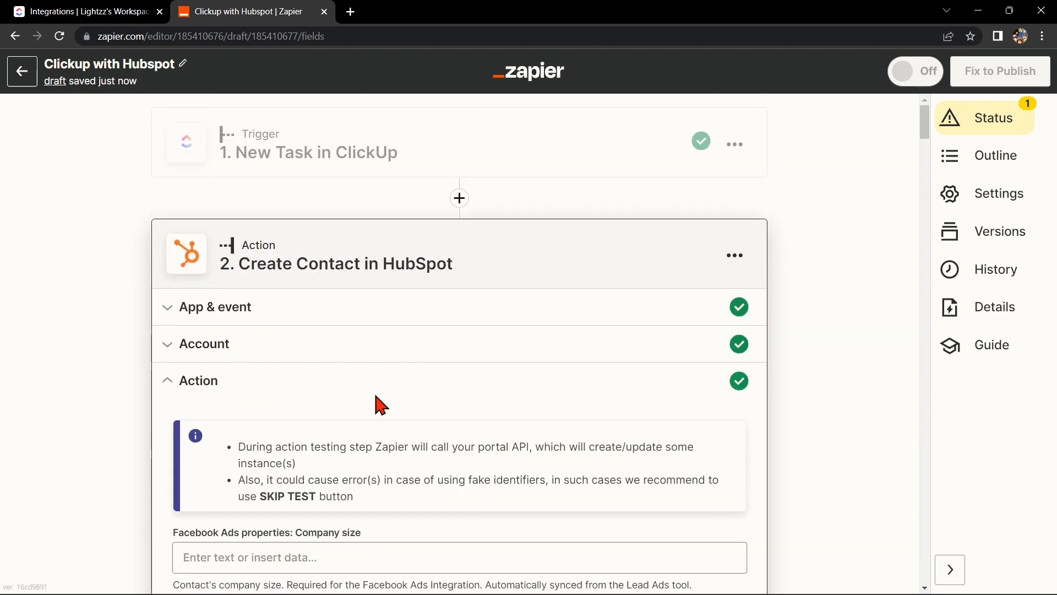
scroll(down, 3)
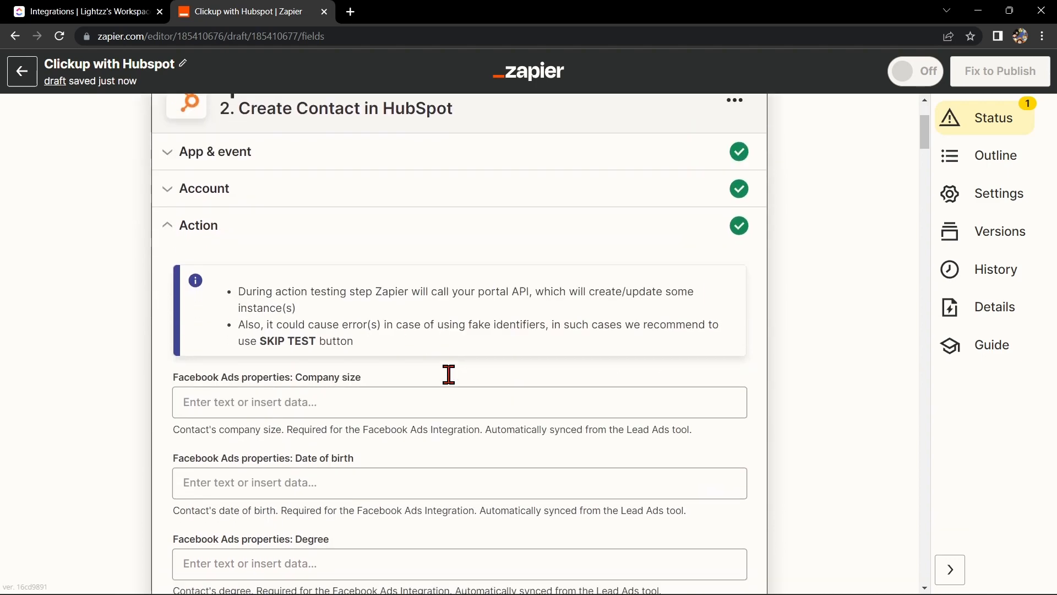
scroll(down, 3)
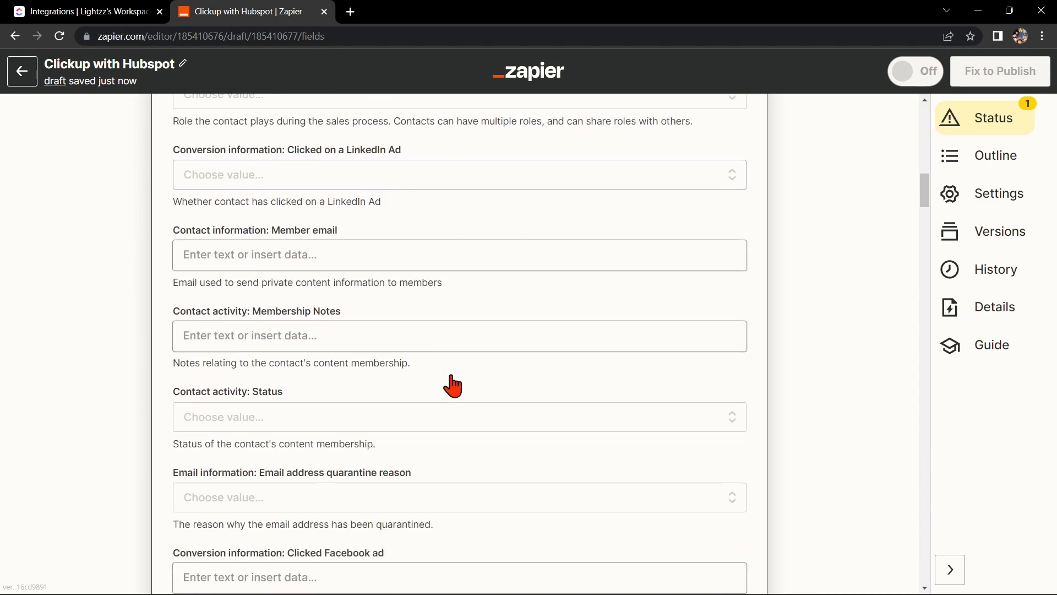
scroll(down, 3)
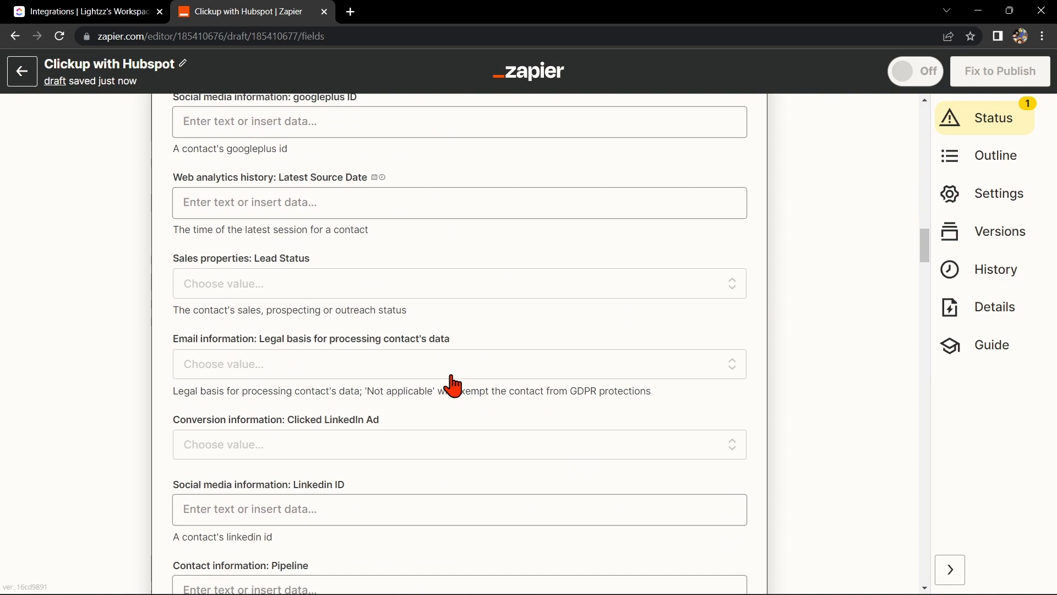
scroll(down, 3)
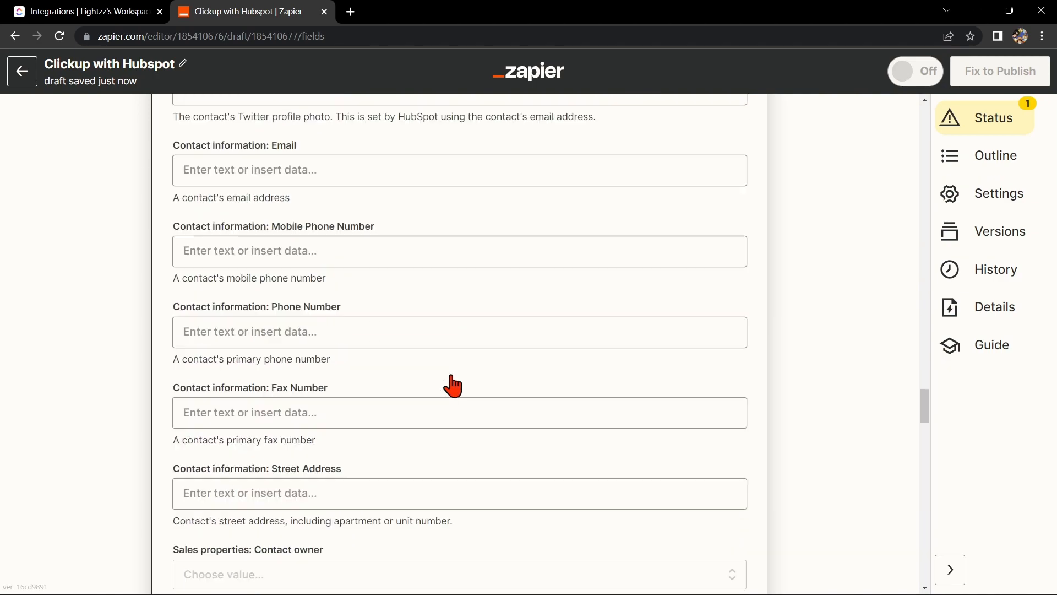
scroll(down, 3)
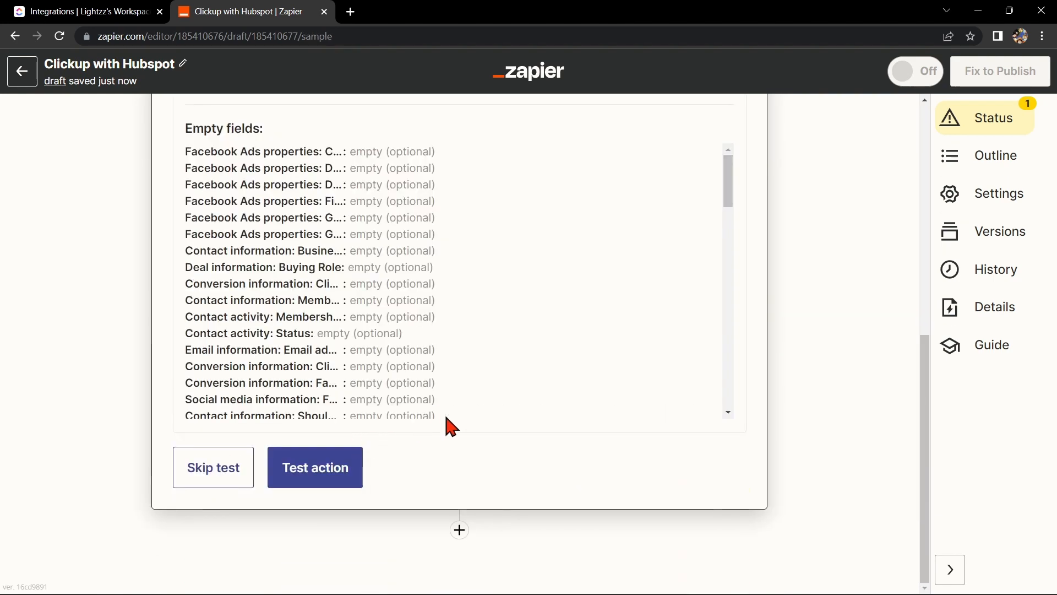
click(315, 467)
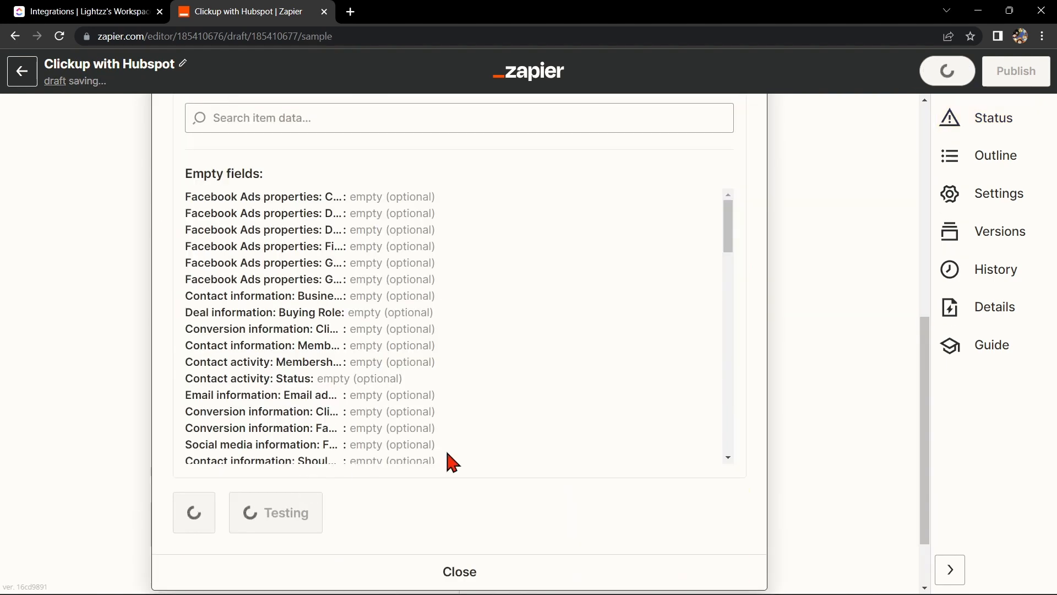